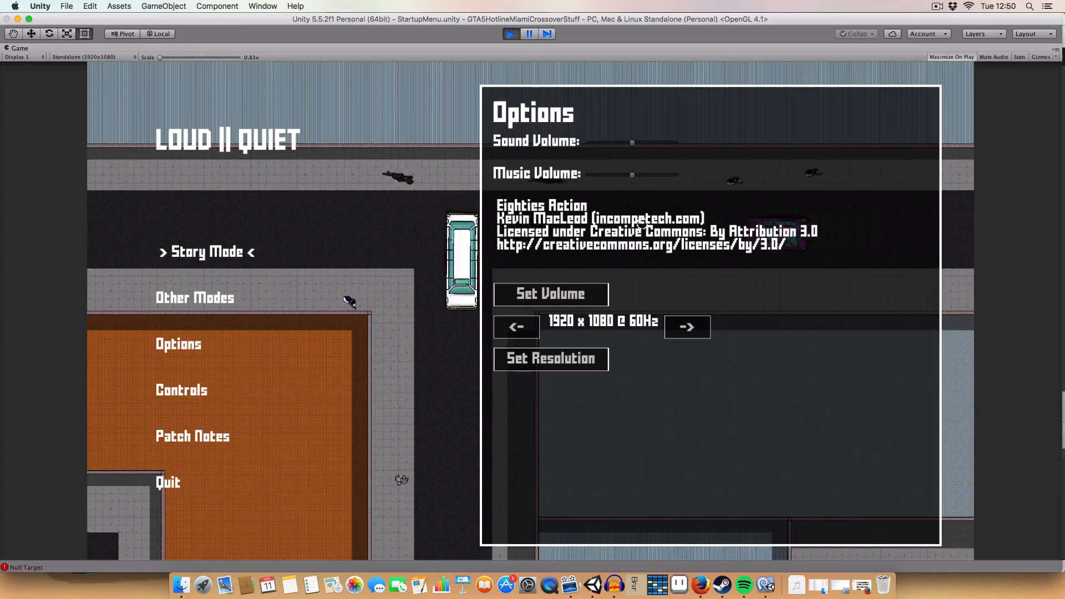
Choose Story Mode from the start menu to enter the hideout room
click(206, 252)
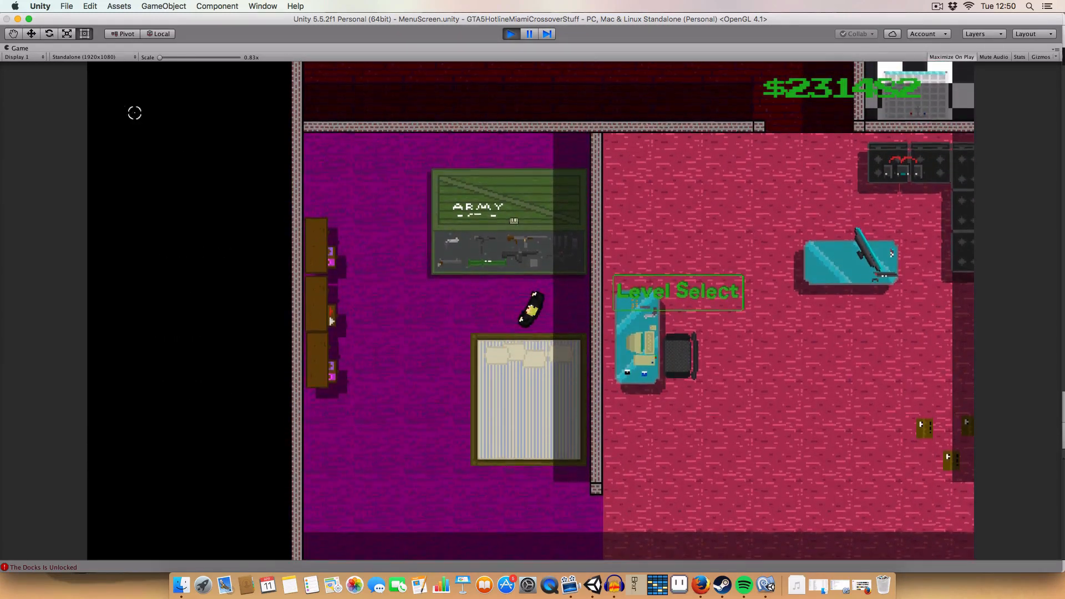
Equip the Hand Grenade from the weapon crate grid and close its details
click(677, 291)
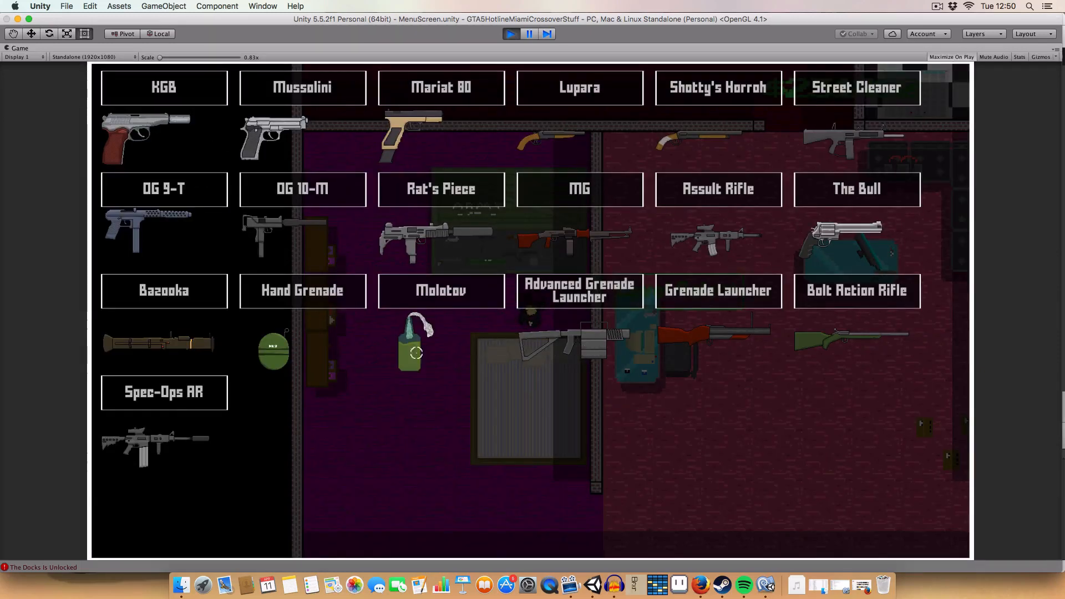
mouse_move(689, 512)
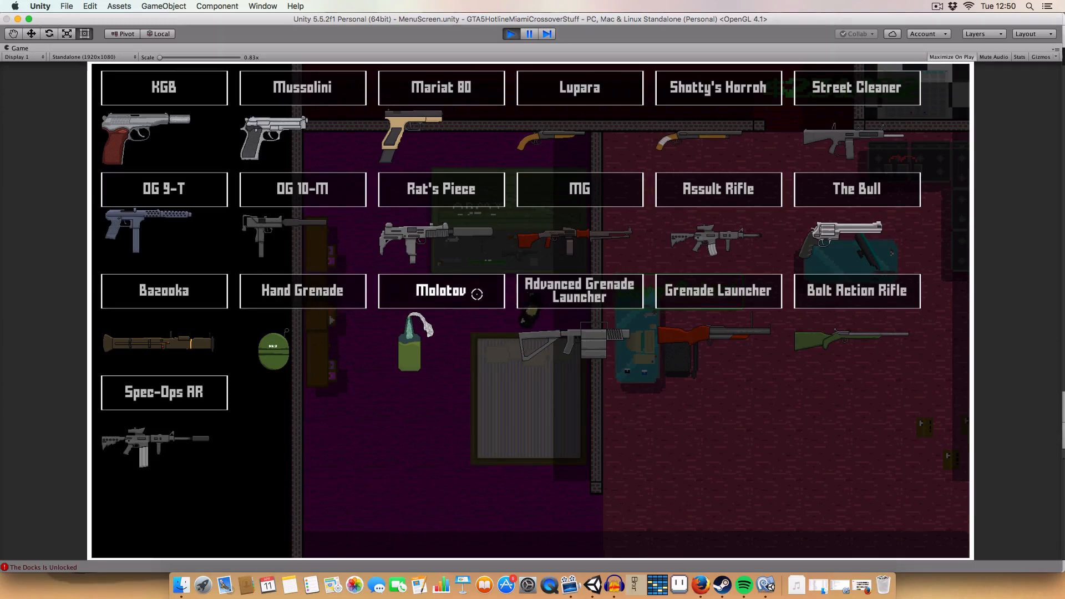
mouse_move(794, 314)
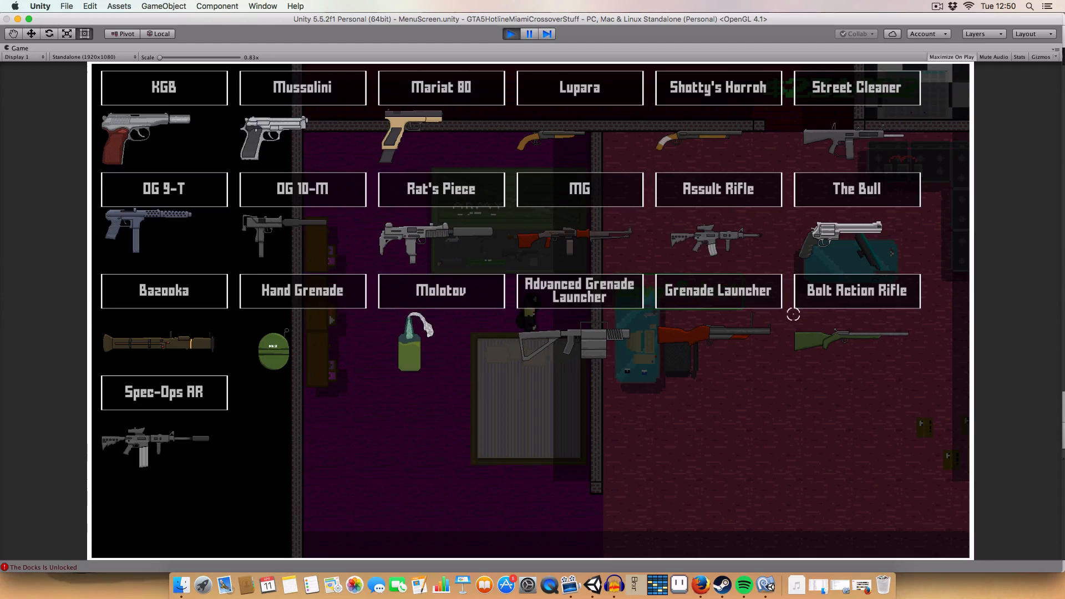
mouse_move(182, 426)
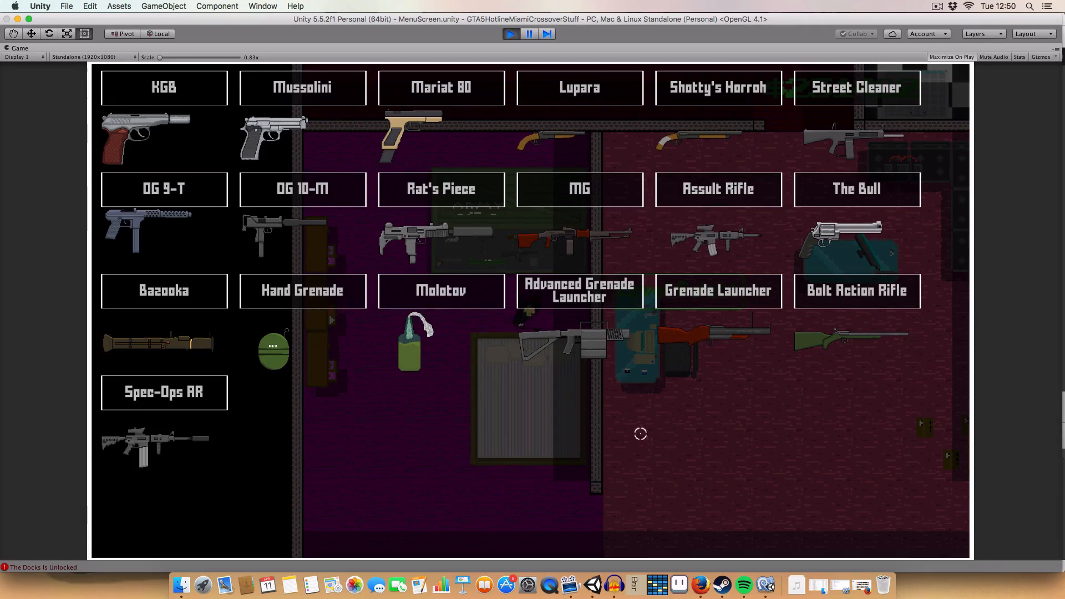
click(302, 291)
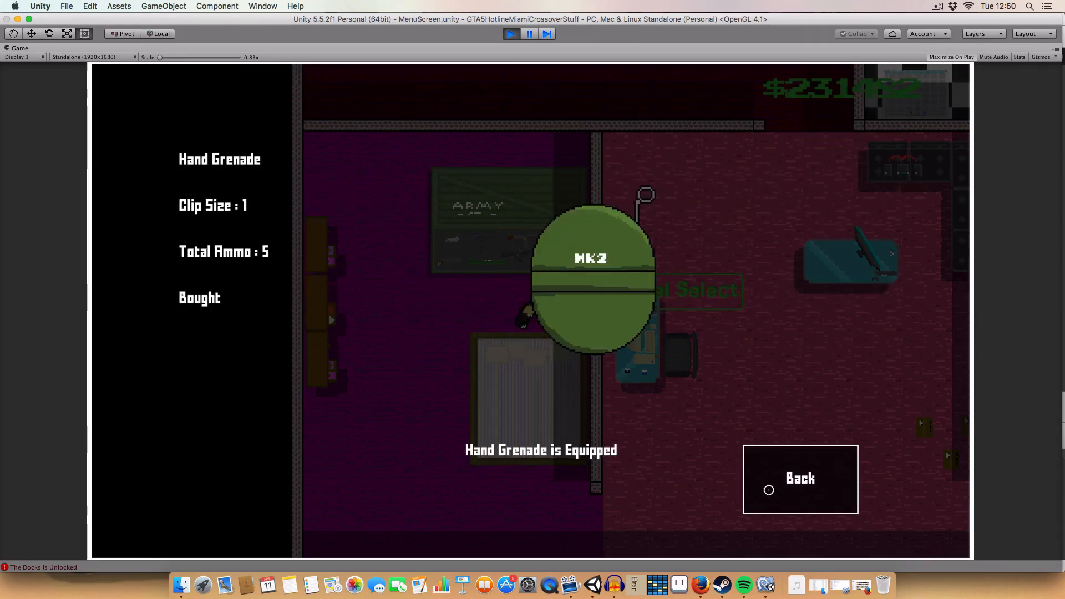
click(800, 479)
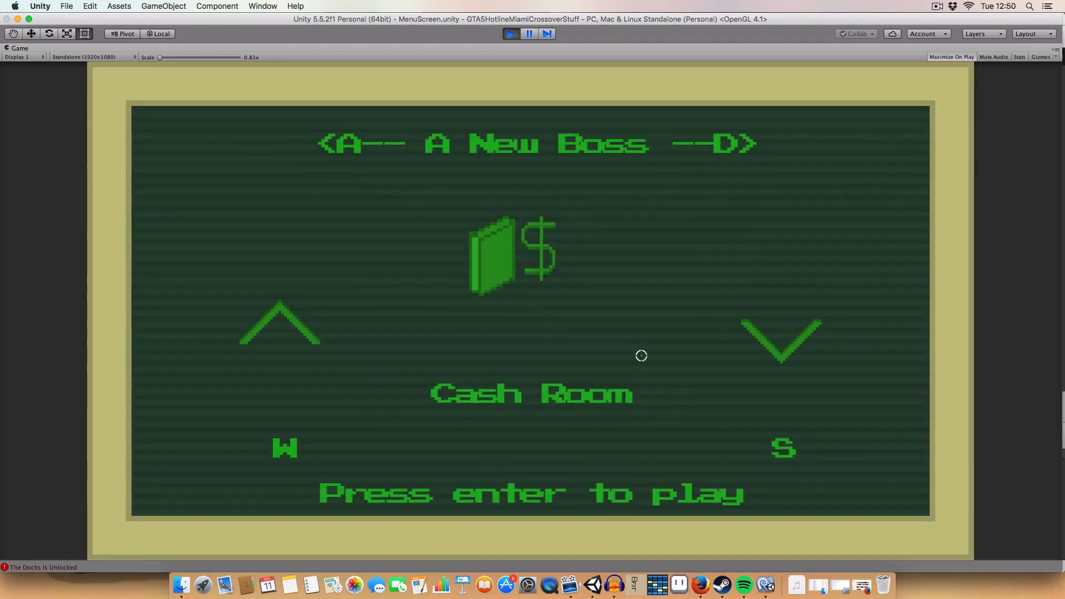
Start the Cash Room level and play until the character dies
key(enter)
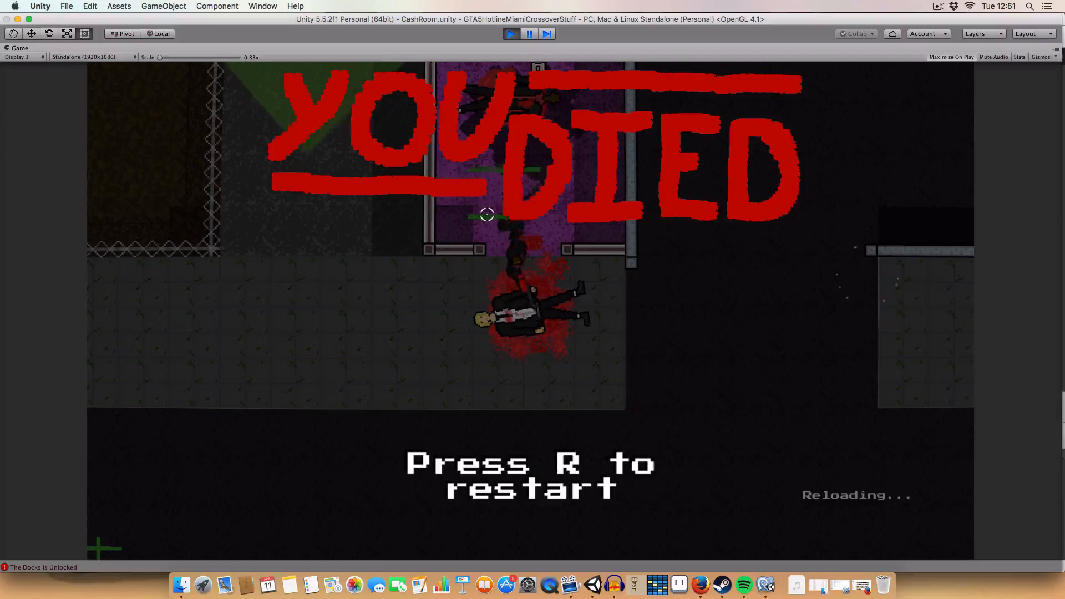
Pause the Cash Room level and return to the hideout's weapon grid
key(Escape)
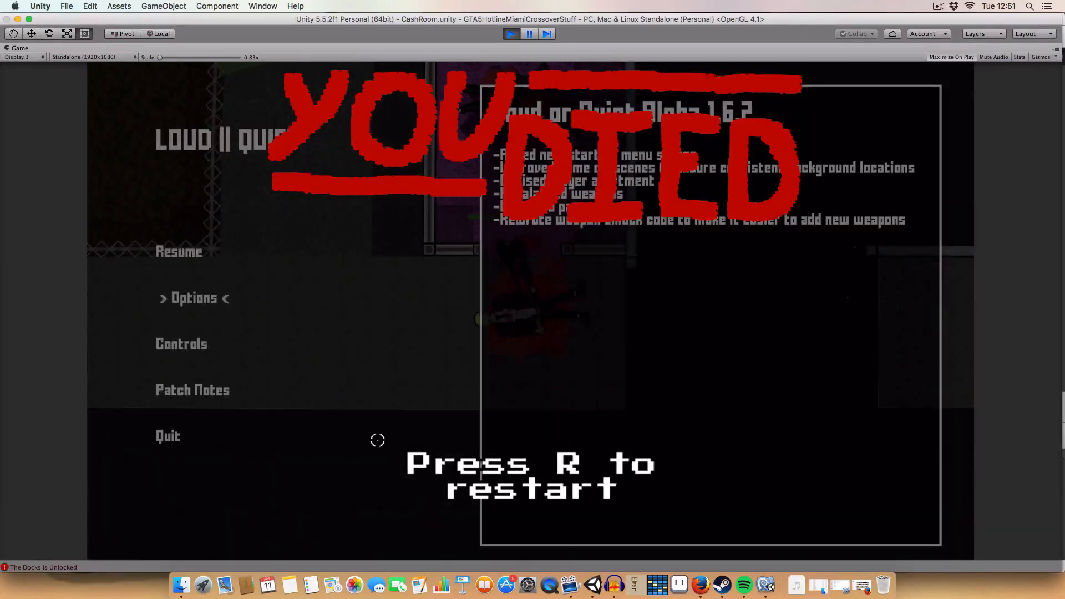
key(r)
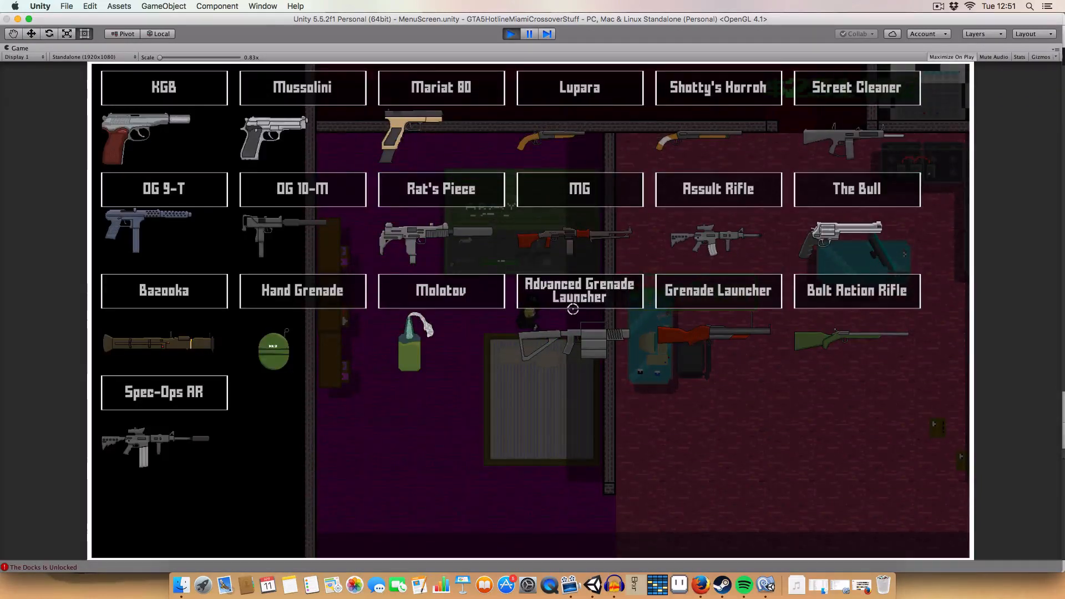
Open the Advanced Grenade Launcher details and equip it
click(579, 291)
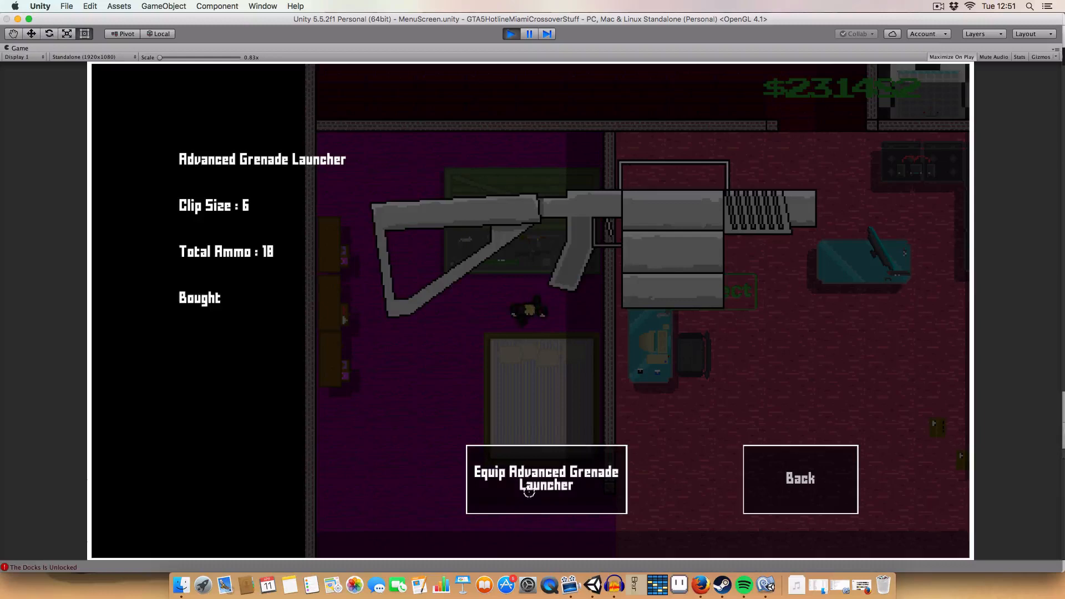
click(800, 479)
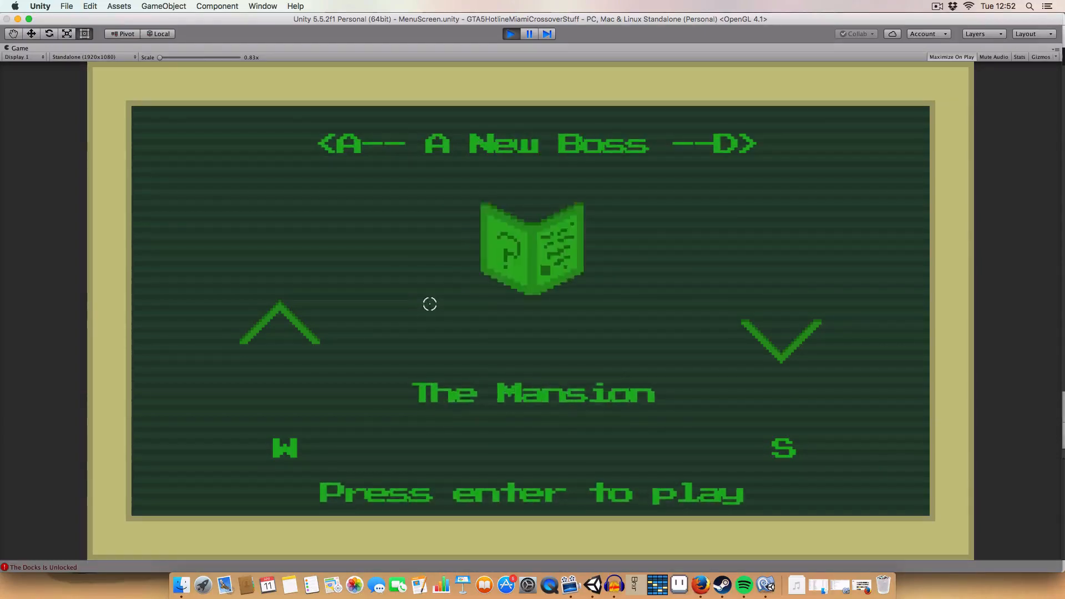
Start The Mansion and play the railyard level until dying
key(enter)
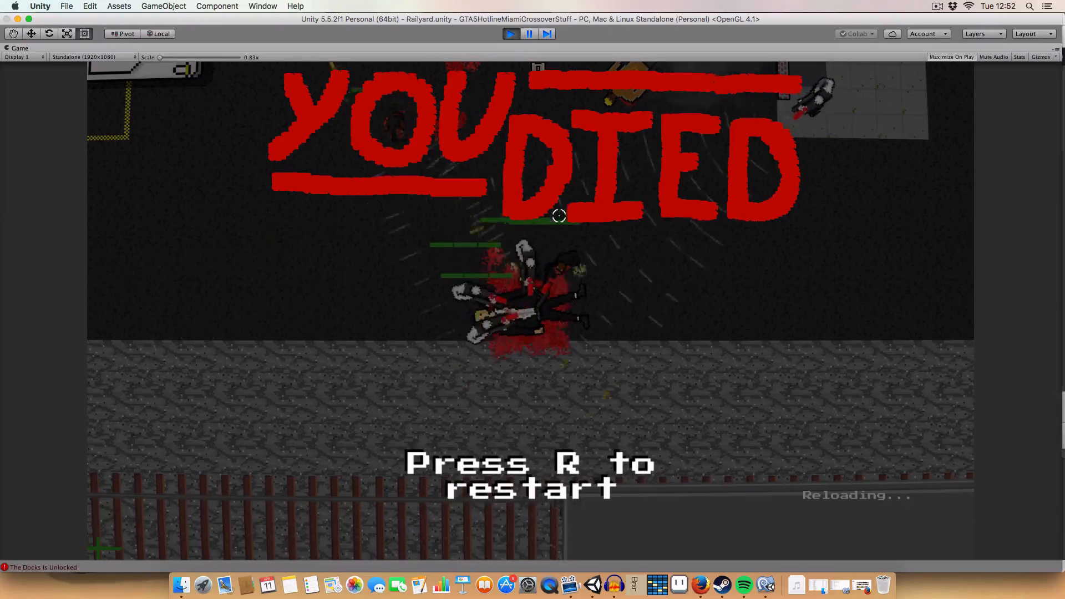
Restart the railyard level and play until killed on the train tracks
key(r)
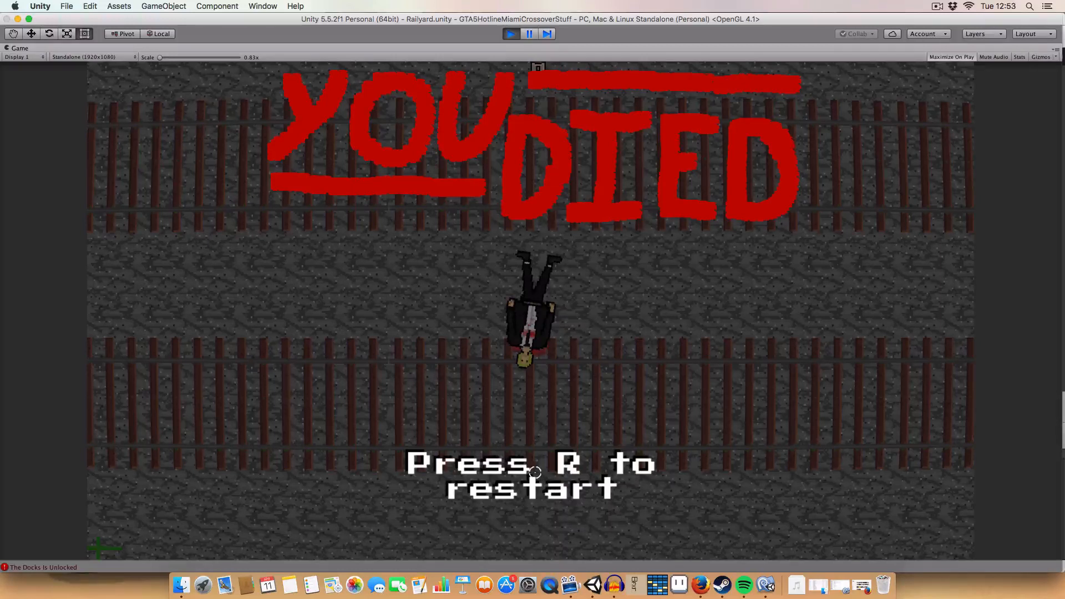
mouse_move(339, 194)
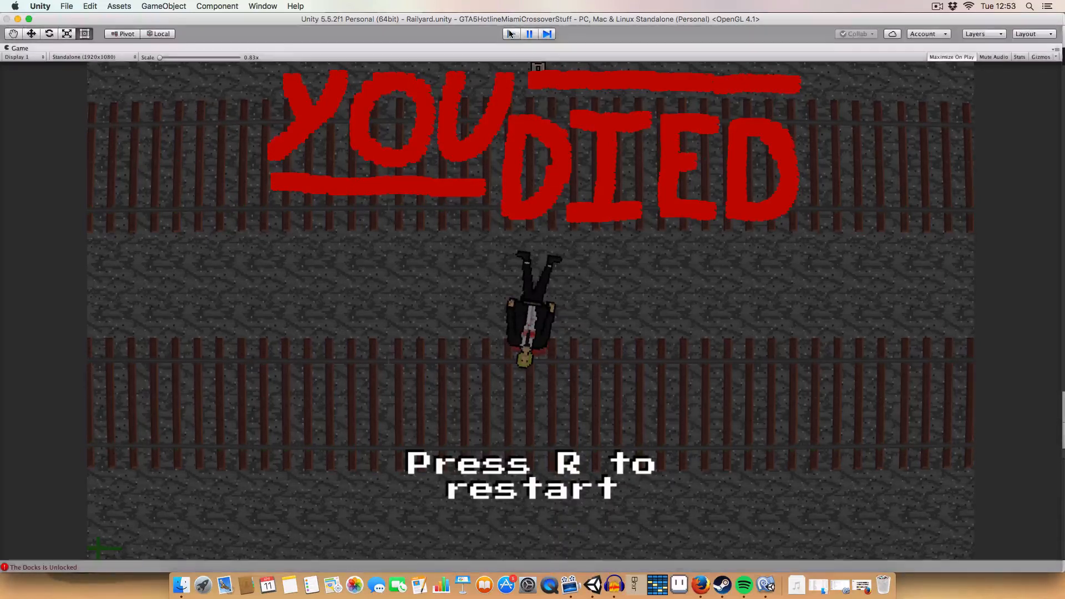
Stop play mode, open the RooftopFight scene found by searching 'rooftop', and play it
click(511, 34)
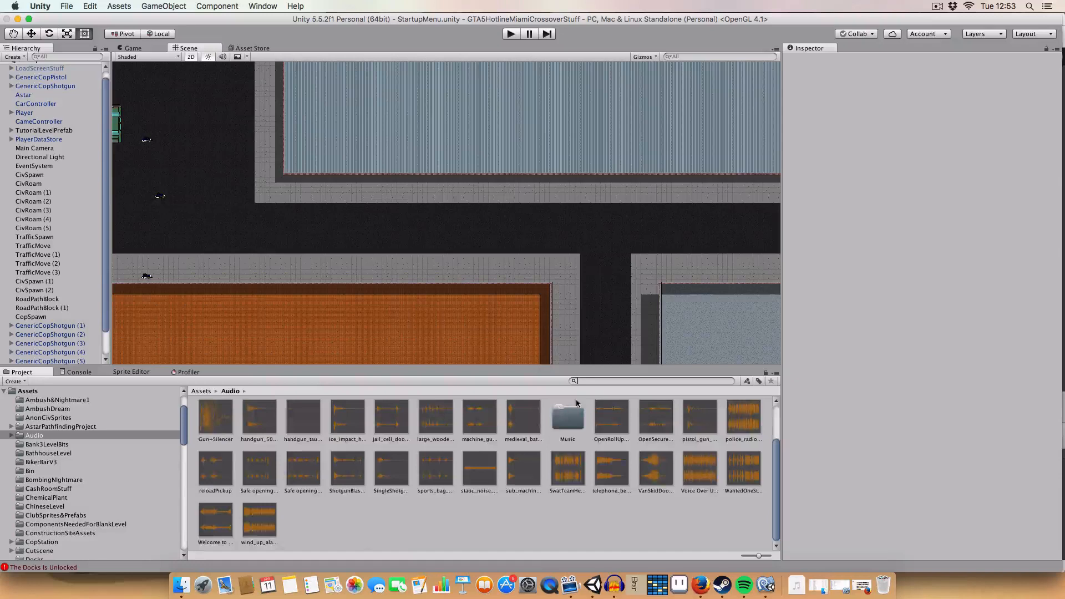
text(rooft)
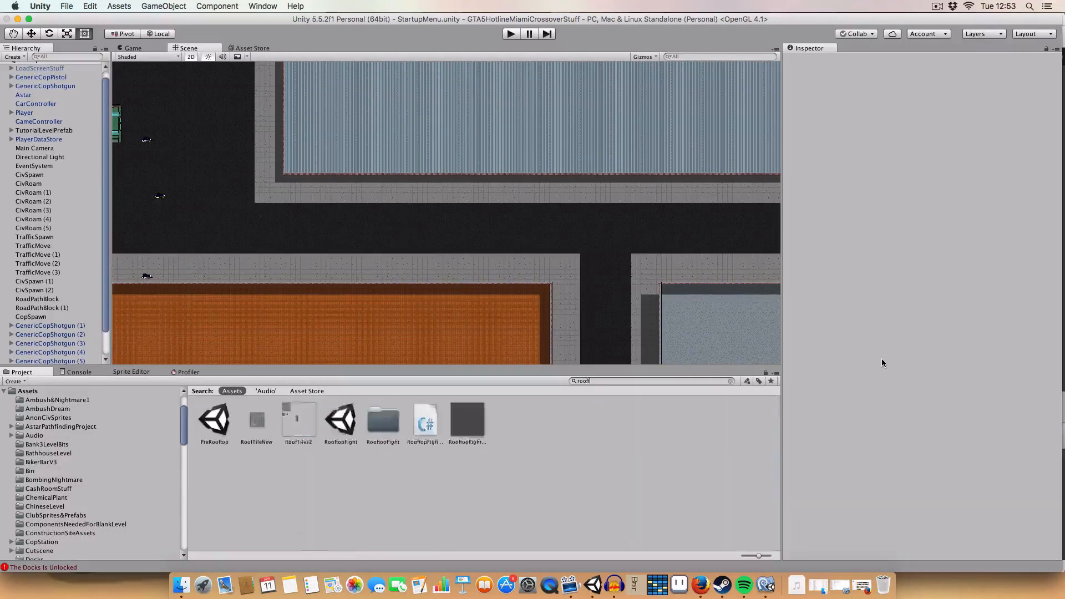
text(rooftop)
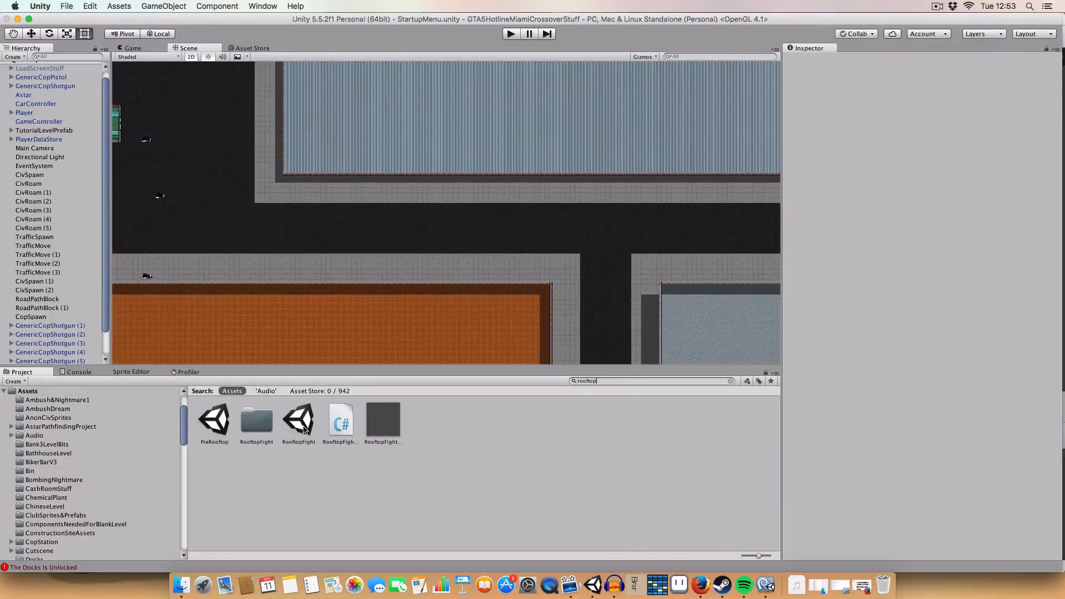
click(298, 420)
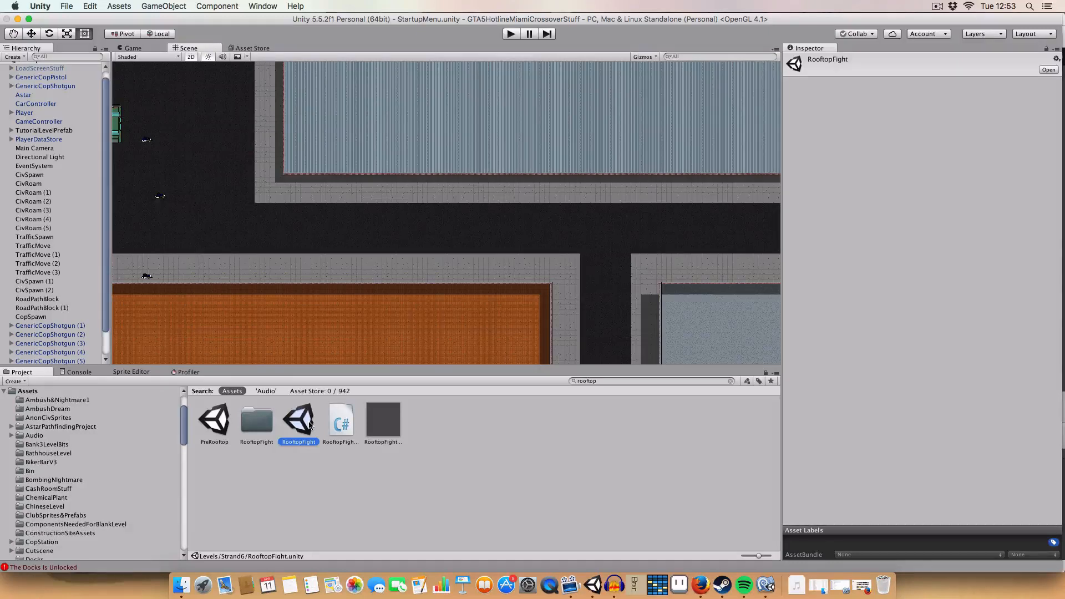
double_click(300, 420)
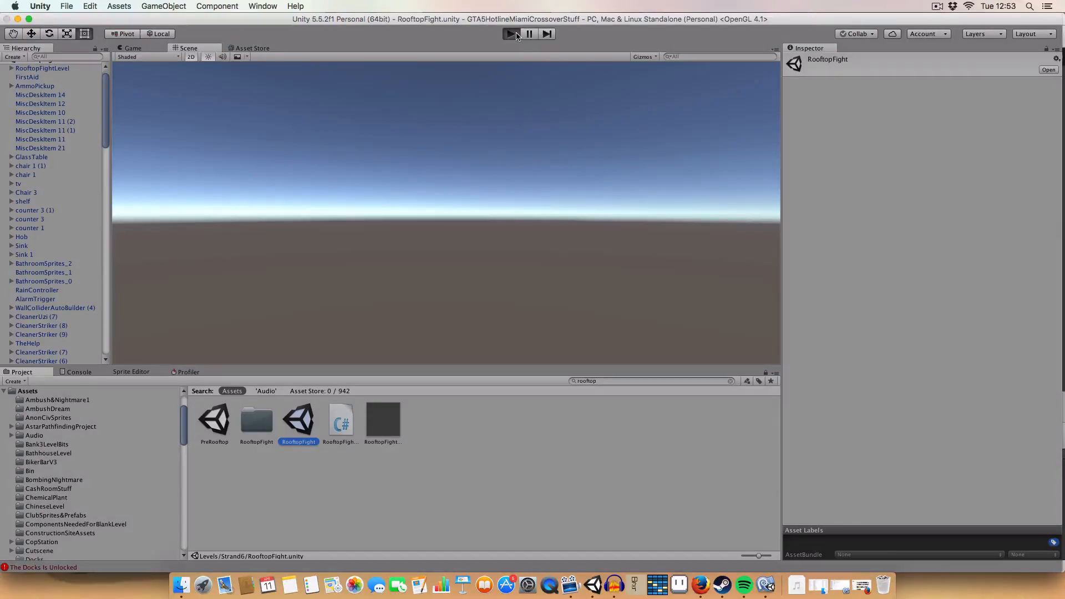
click(508, 34)
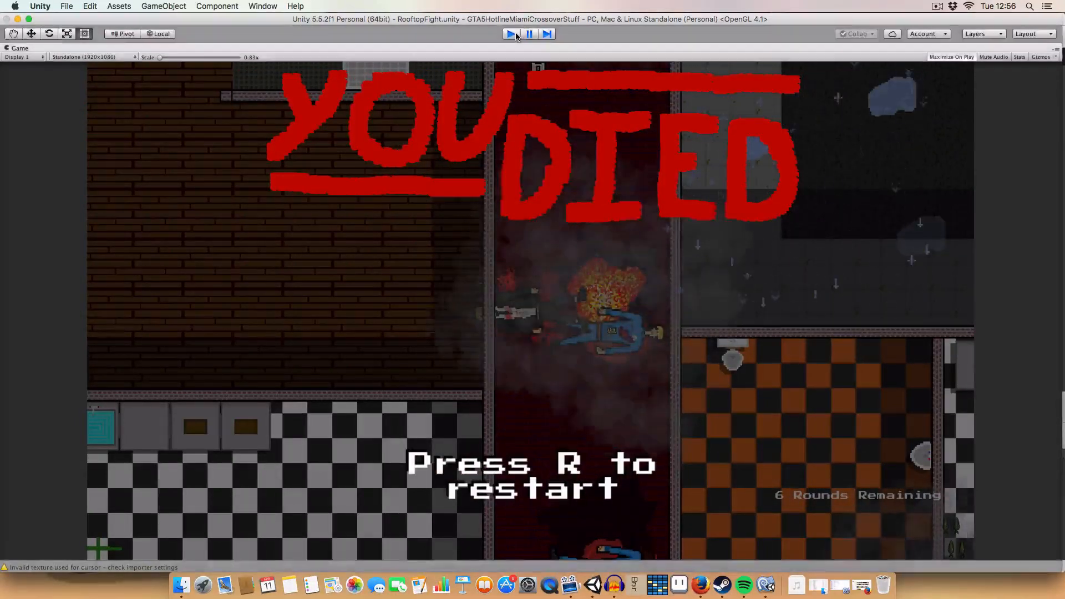
Stop play mode and open the ZBackstory scene found by searching 'zb'
click(511, 33)
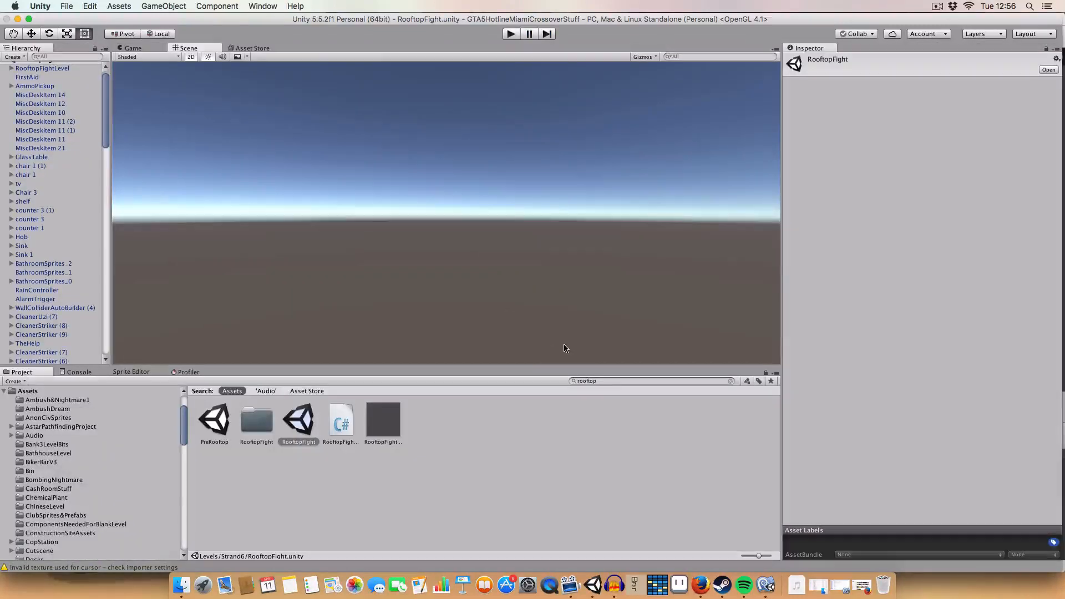
text(zb)
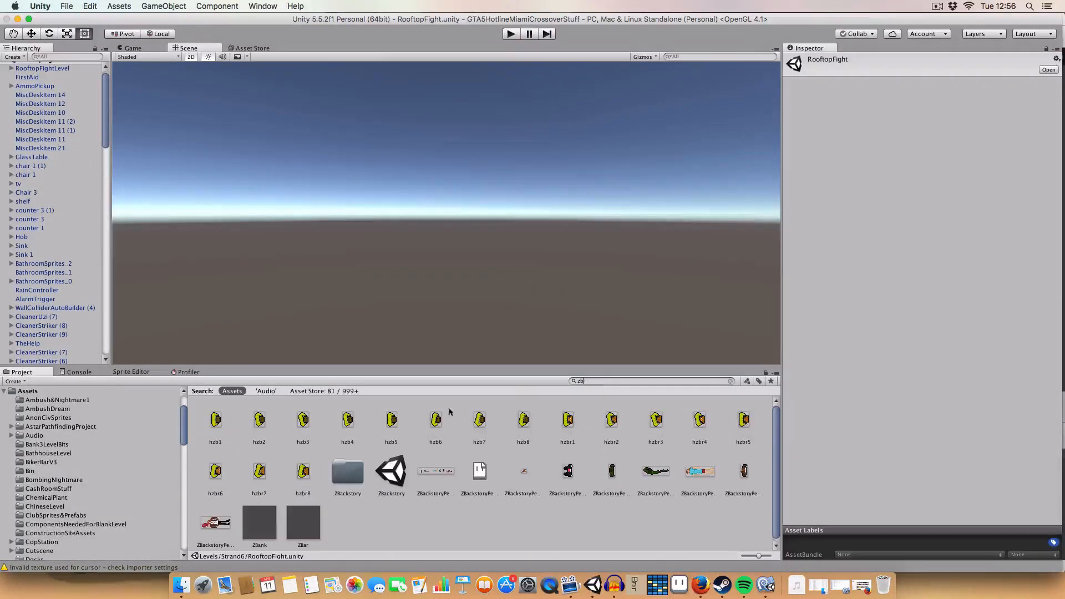
click(391, 471)
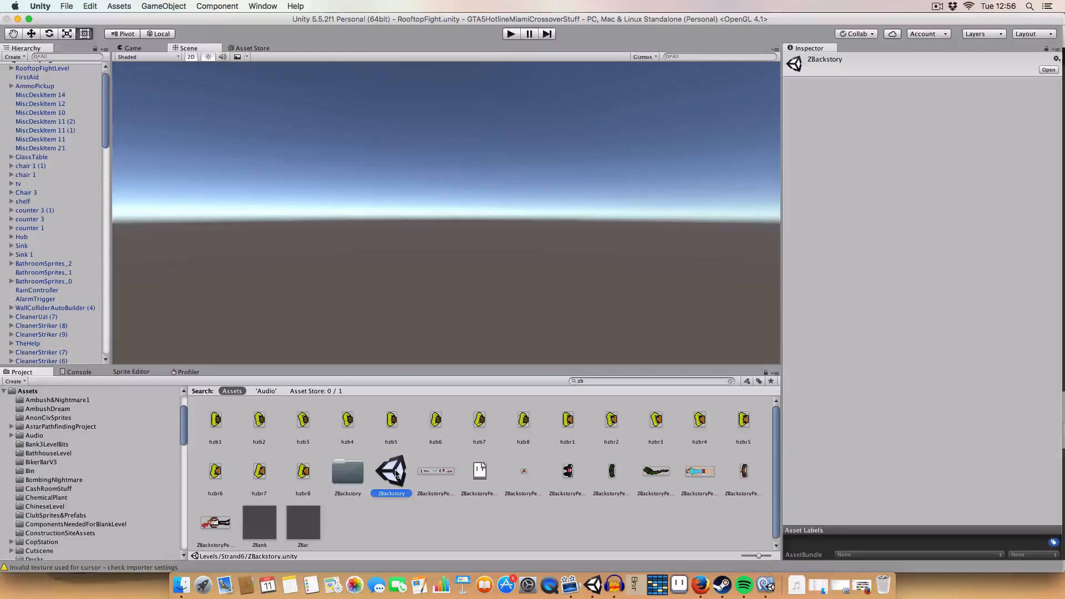
mouse_move(353, 402)
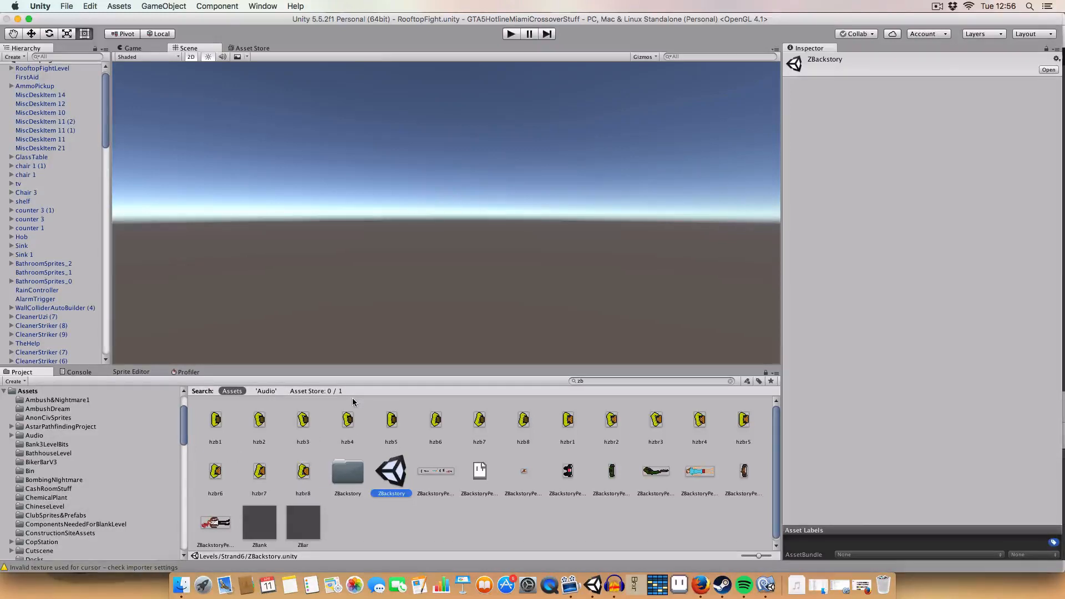
double_click(391, 471)
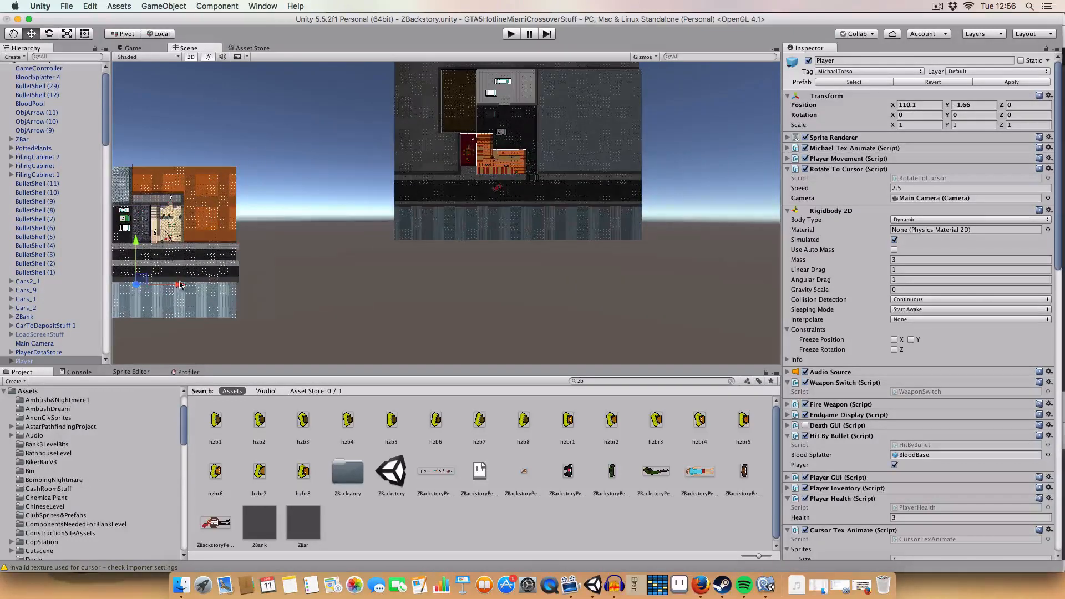
Move the Player into the upper building in the Scene view and play ZBackstory
drag(136, 285, 451, 197)
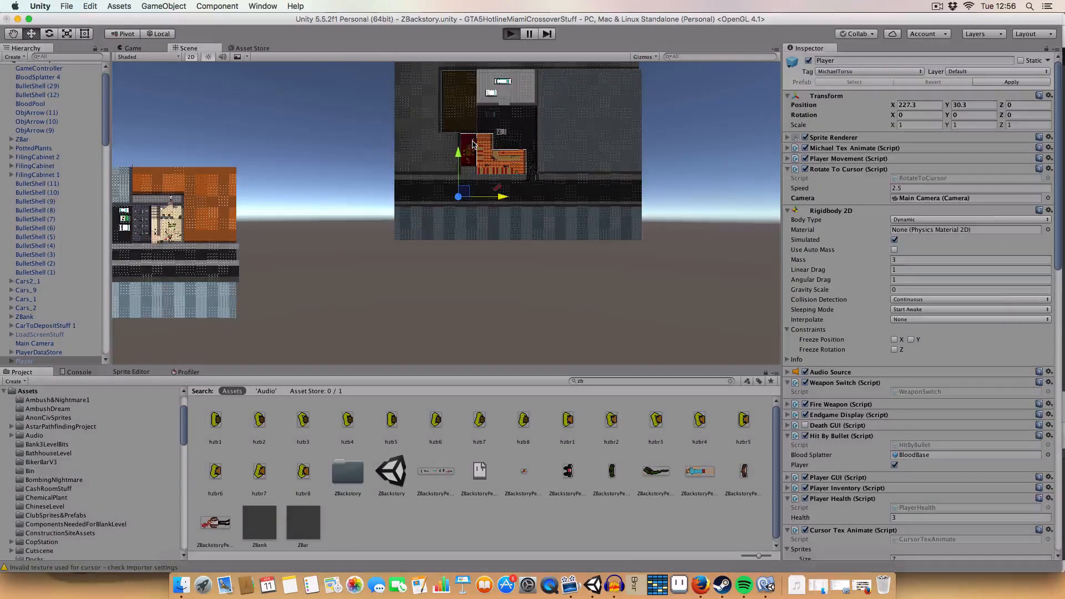
click(510, 33)
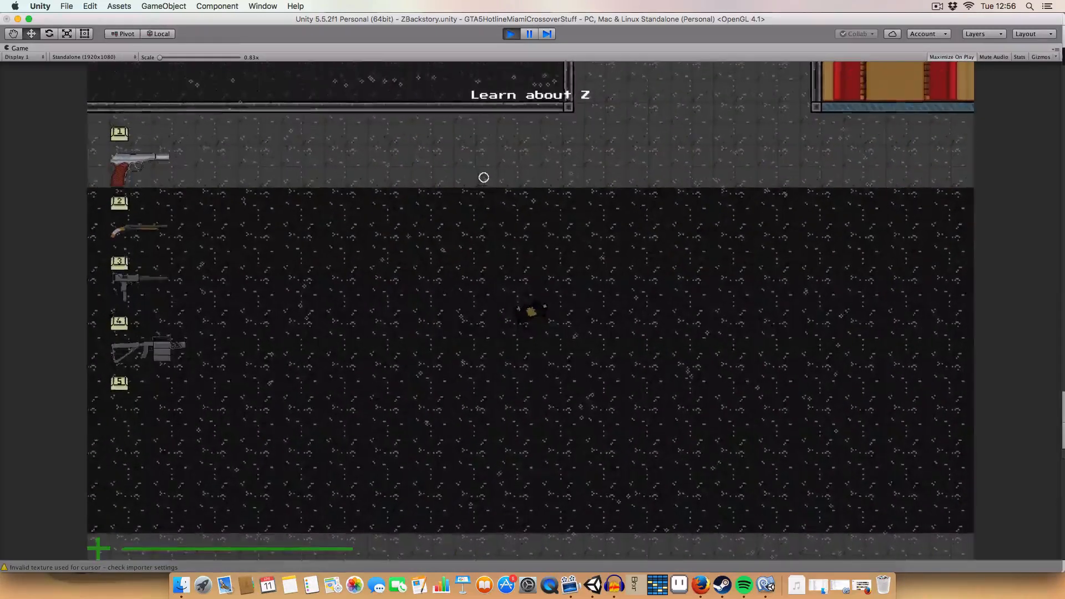